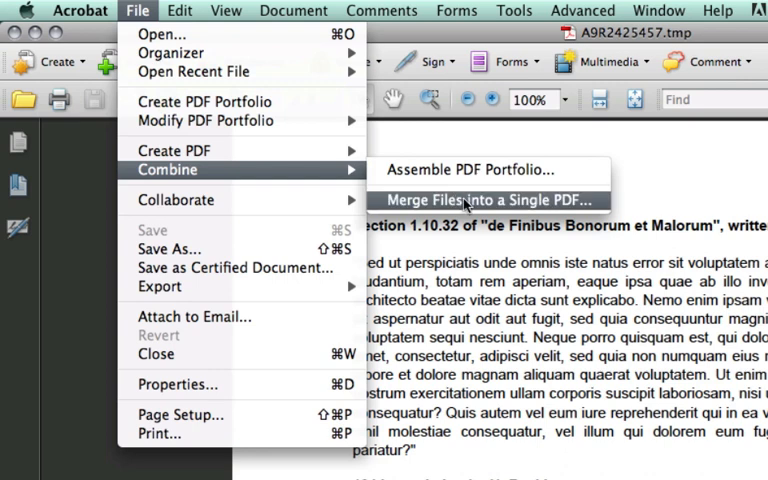
{"action": "mouse_move", "coordinate": [482, 207]}
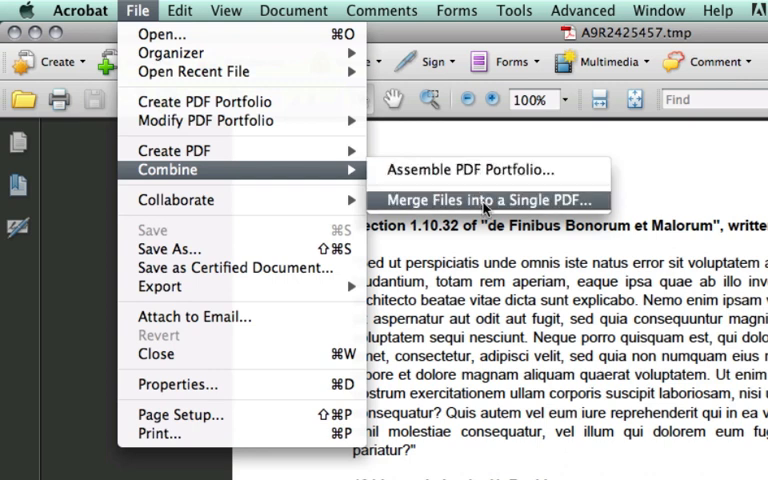
- Open Merge Files into a Single PDF with the current document listed first
{"action": "left_click", "coordinate": [487, 200]}
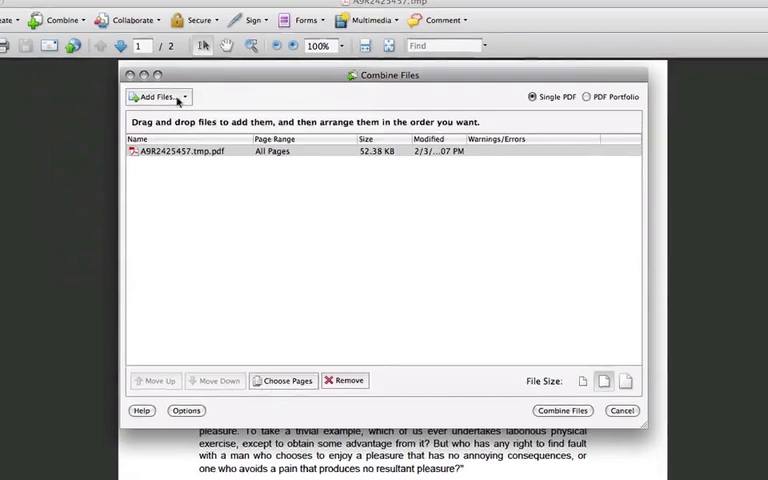
- Add Document 2 and Document 3 from the Desktop to the merge list
{"action": "left_click", "coordinate": [161, 97]}
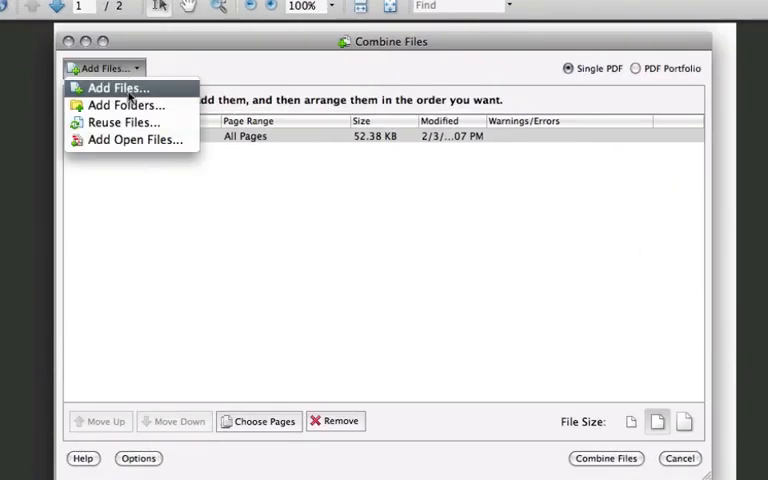
{"action": "left_click", "coordinate": [121, 88]}
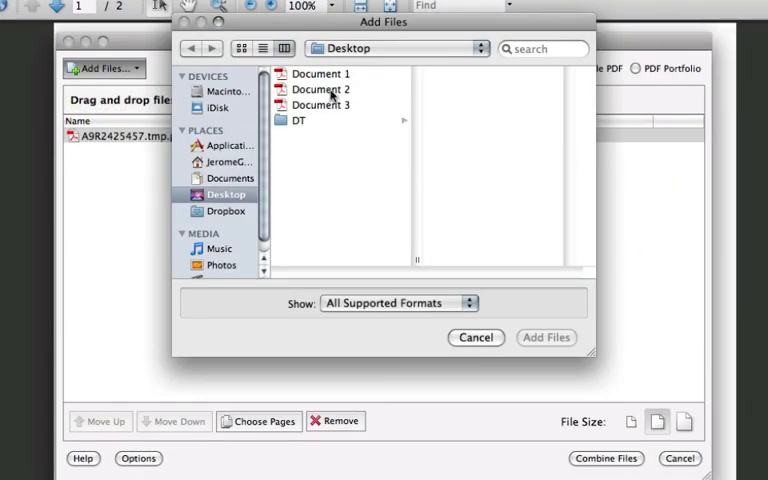
{"action": "left_click", "coordinate": [320, 89]}
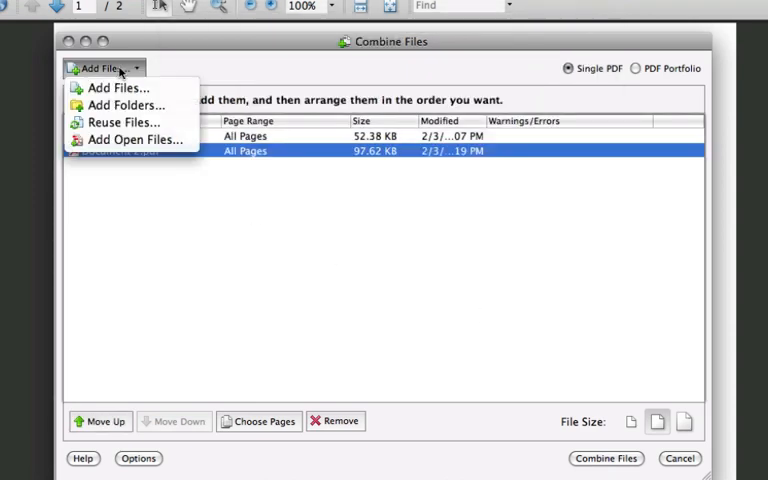
{"action": "left_click", "coordinate": [120, 87]}
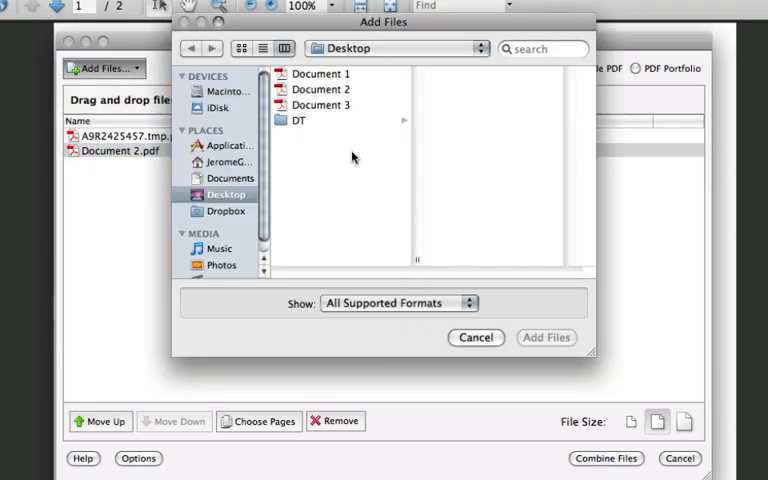
{"action": "left_click", "coordinate": [546, 337]}
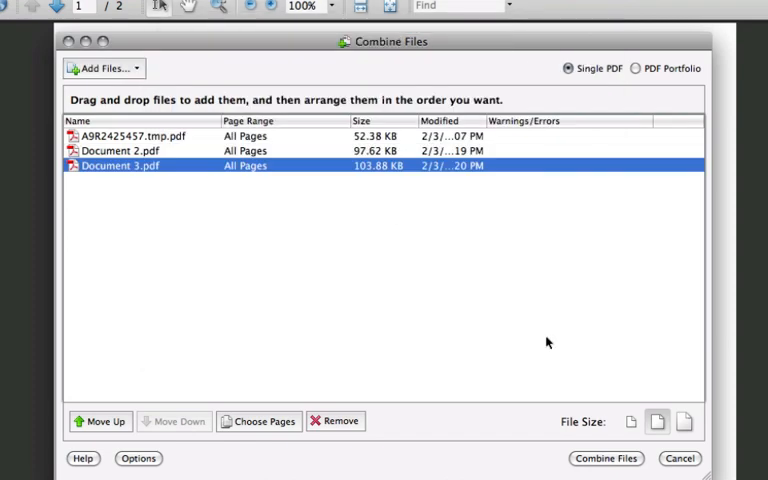
{"action": "mouse_move", "coordinate": [154, 208]}
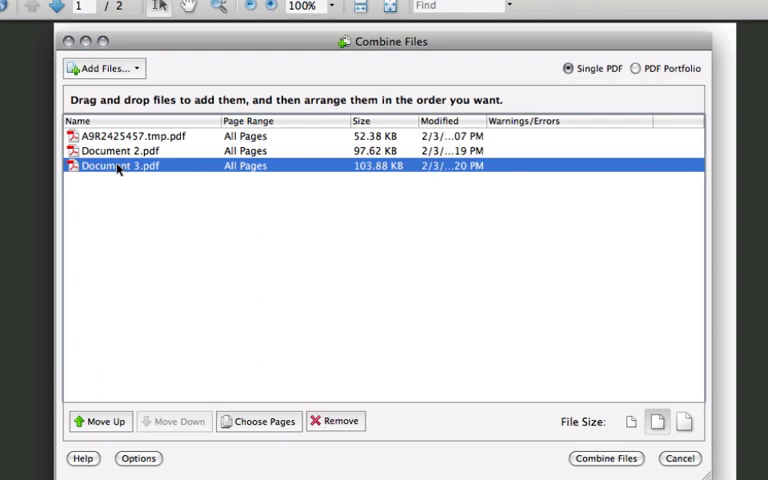
{"action": "mouse_move", "coordinate": [108, 194]}
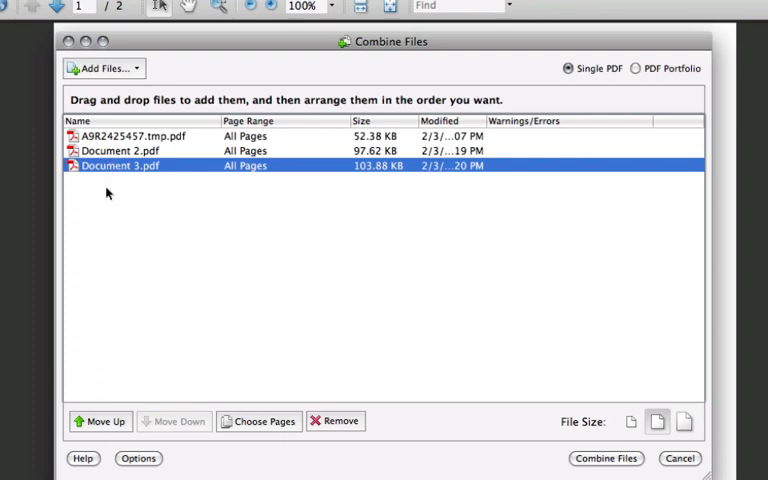
{"action": "mouse_move", "coordinate": [140, 151]}
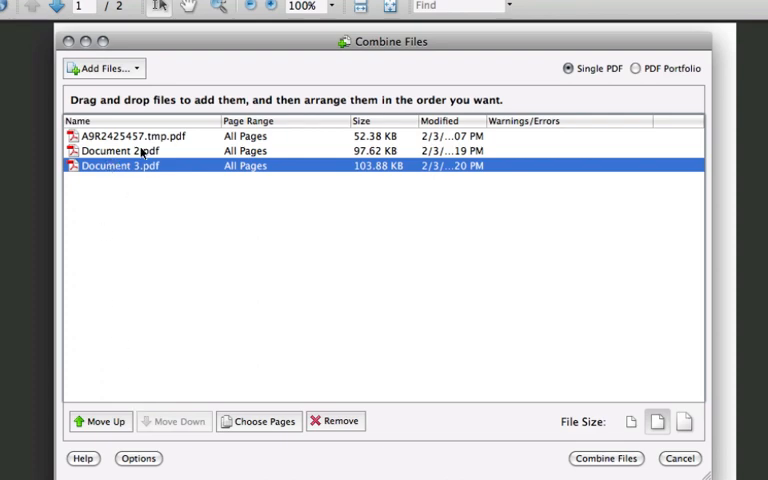
- Reorder the merge list to Document 3, Document 2, then the original A9R2425457.tmp.pdf
{"action": "left_click", "coordinate": [99, 421]}
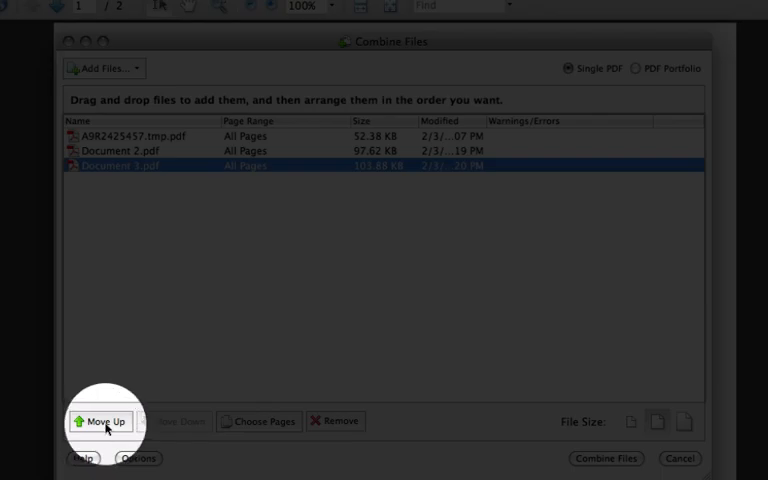
{"action": "left_click", "coordinate": [101, 421]}
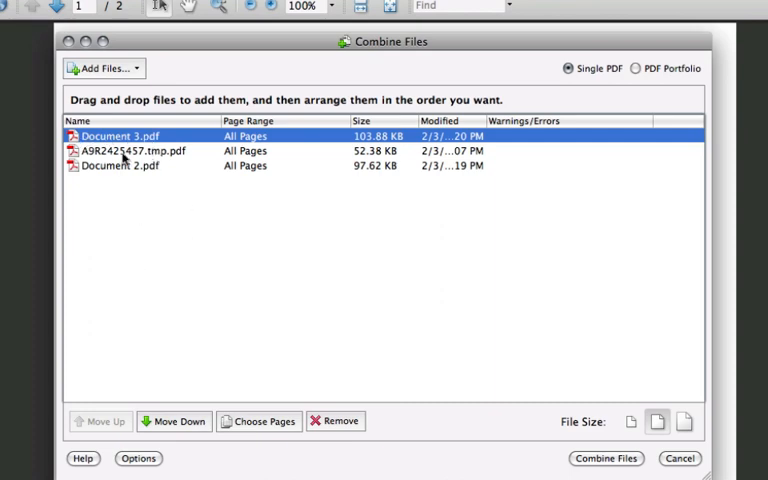
{"action": "left_click", "coordinate": [130, 150]}
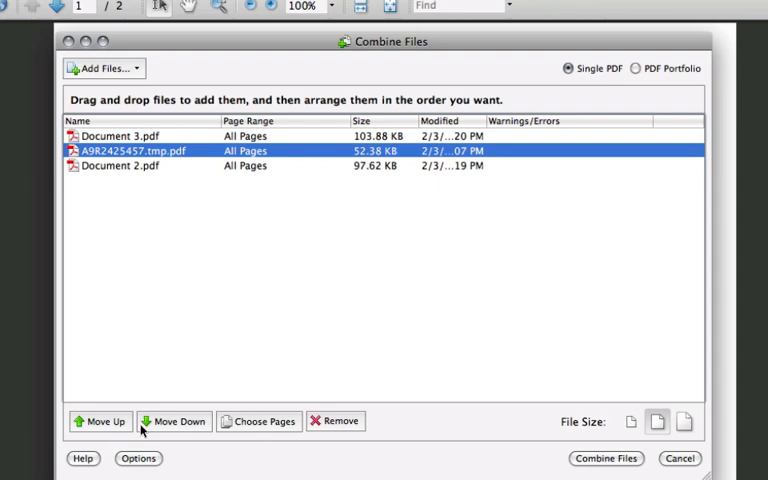
{"action": "left_click", "coordinate": [179, 421]}
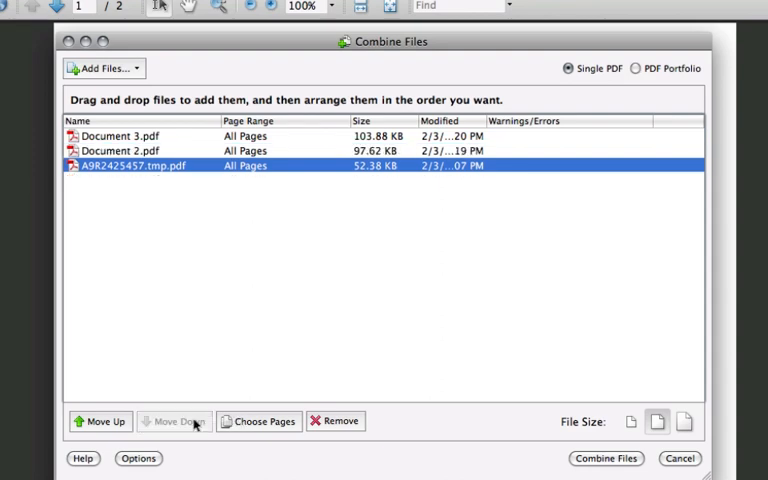
{"action": "mouse_move", "coordinate": [153, 174]}
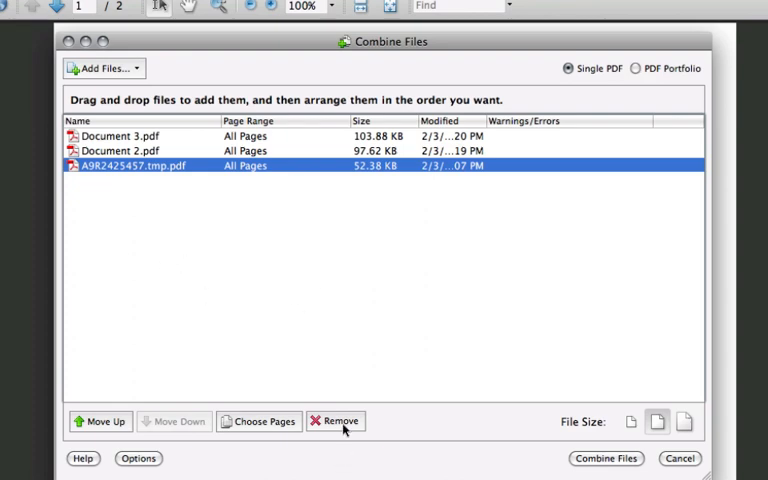
{"action": "mouse_move", "coordinate": [113, 103]}
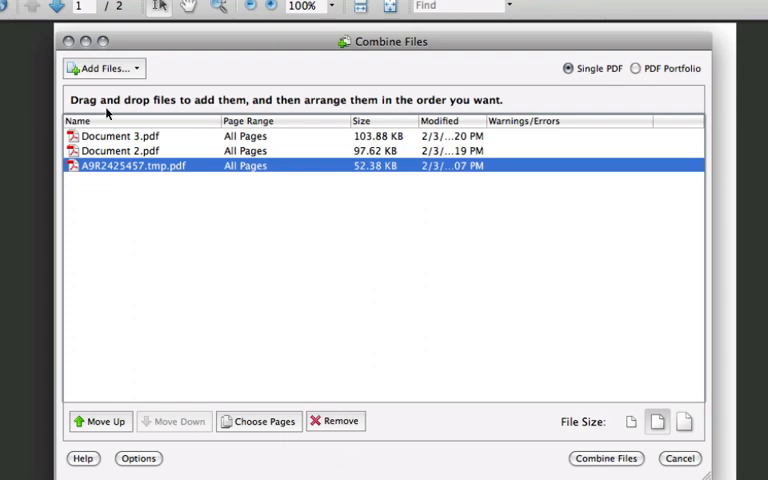
{"action": "mouse_move", "coordinate": [597, 124]}
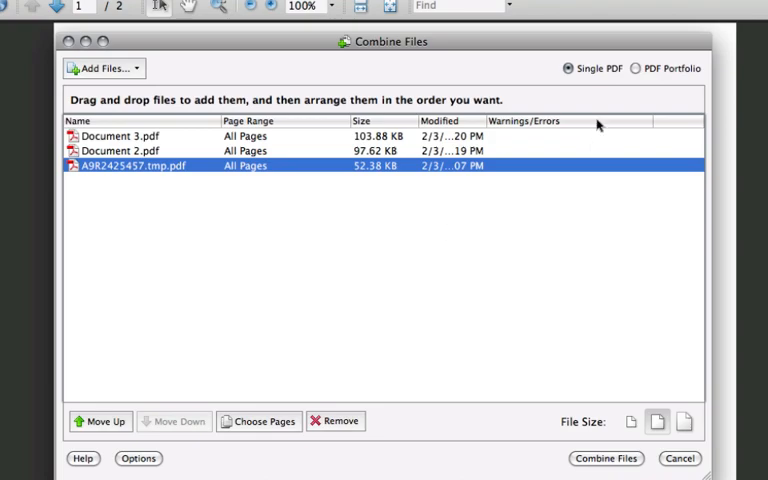
{"action": "mouse_move", "coordinate": [555, 53]}
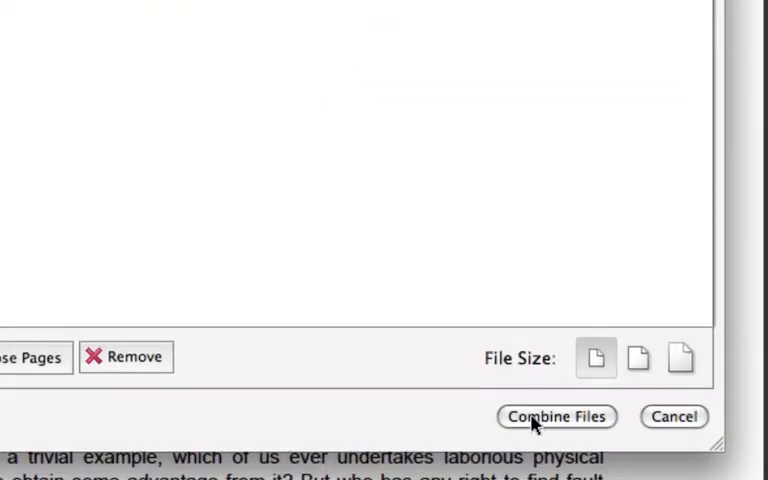
- Combine the three queued files into the six-page Binder2 PDF
{"action": "left_click", "coordinate": [548, 417]}
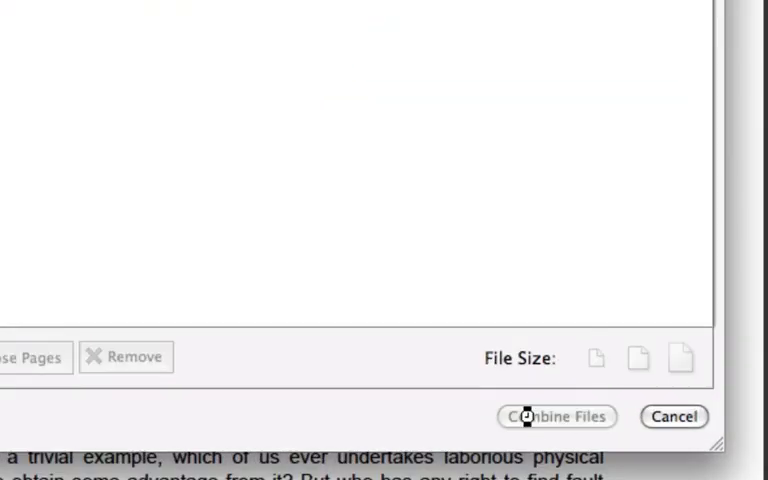
{"action": "left_click", "coordinate": [552, 417]}
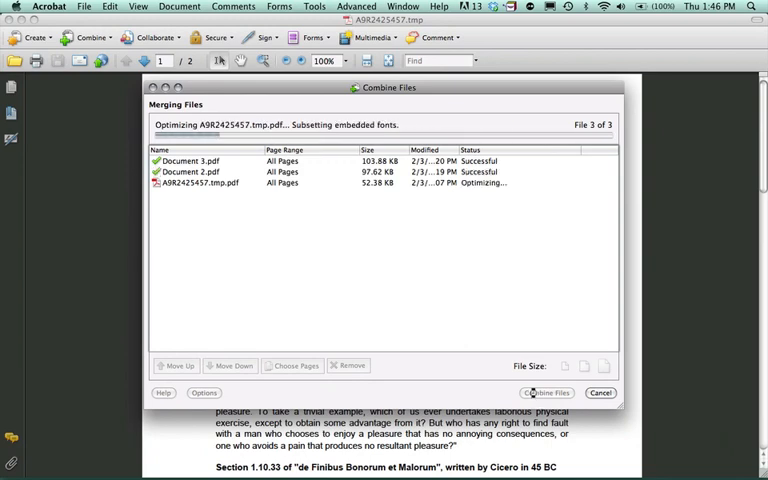
{"action": "left_click", "coordinate": [544, 393]}
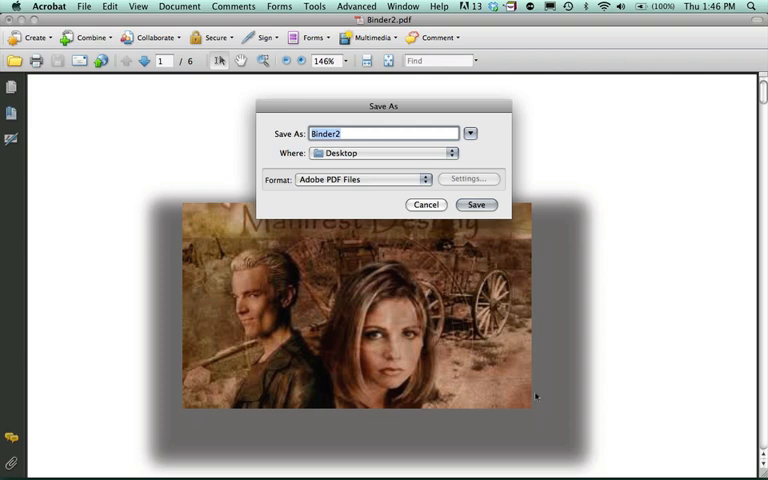
- Save the merged PDF to the Desktop as 'Aseembled PDF' and scroll through its pages
{"action": "type", "text": "Aseembled"}
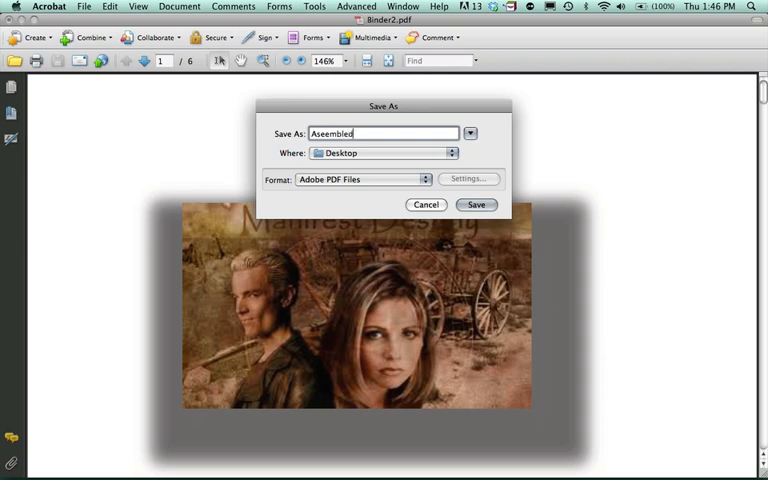
{"action": "type", "text": "PDF"}
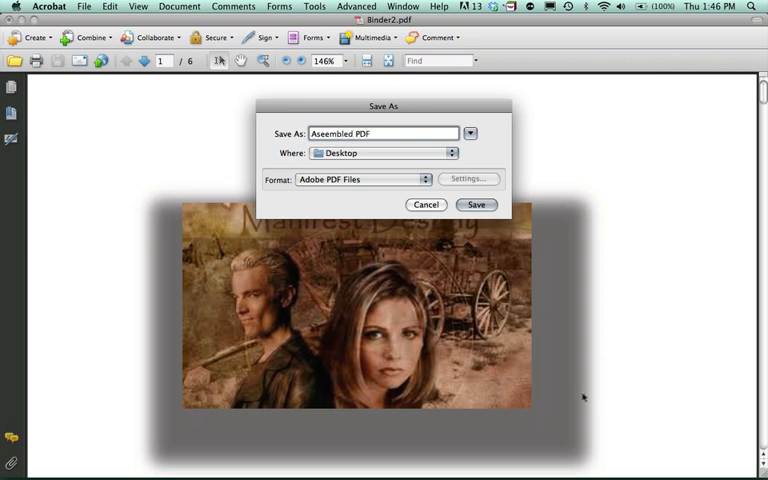
{"action": "left_click", "coordinate": [476, 204]}
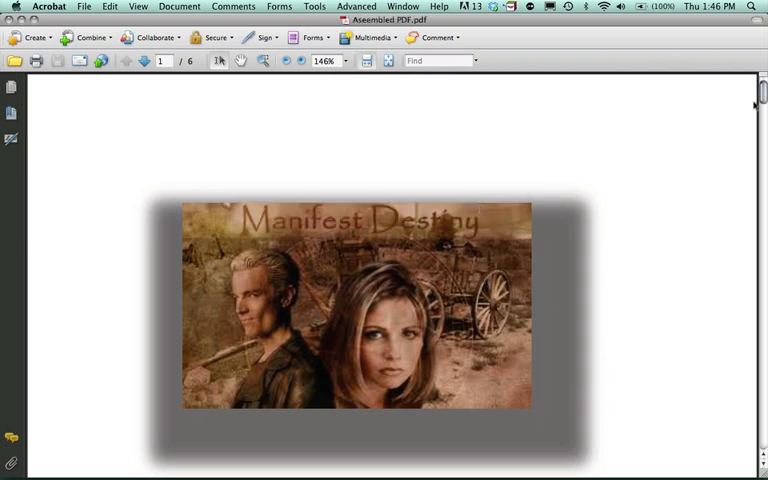
{"action": "left_click", "coordinate": [144, 61]}
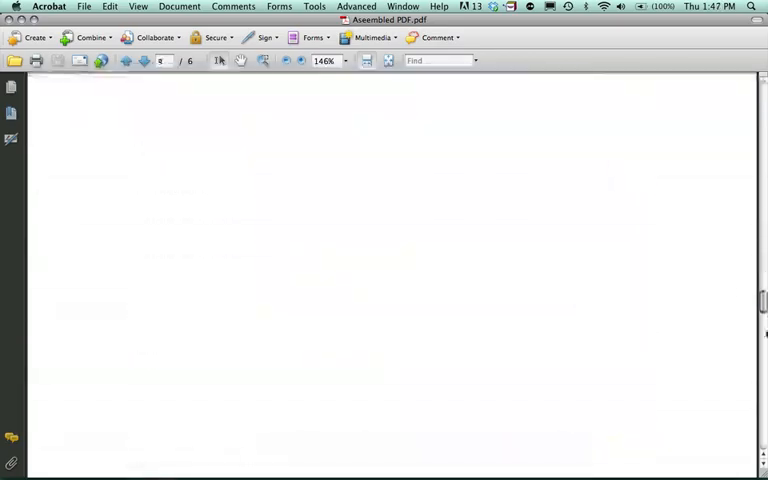
{"action": "scroll", "scroll_direction": "down", "scroll_amount": 3}
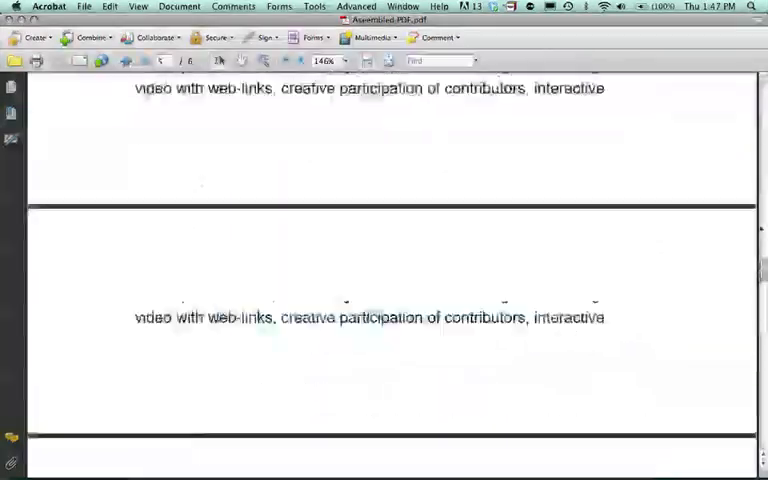